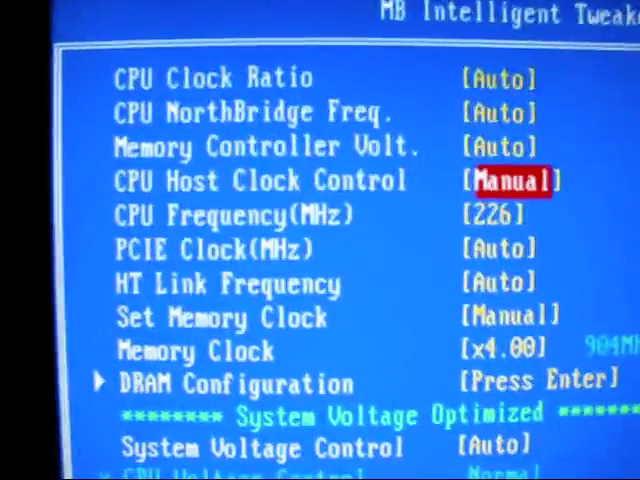
Step: Move down to CPU Host Clock Control to run the host clock manually at 226 MHz
{"action": "key", "text": "Down"}
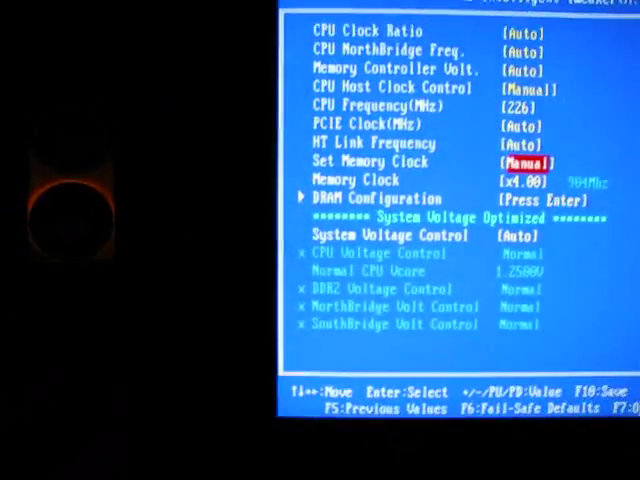
{"action": "key", "text": "Escape"}
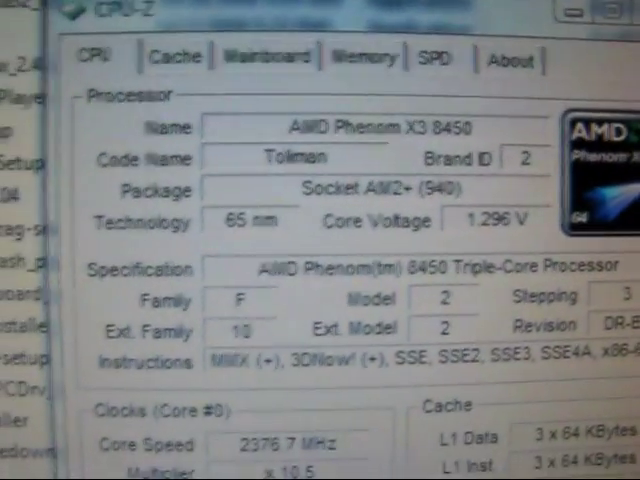
Step: Read 2376.8 MHz core on a 226.4 MHz bus, then view DDR2 at 452.7 MHz, 5-5-5-15
{"action": "scroll", "scroll_direction": "down", "scroll_amount": 3}
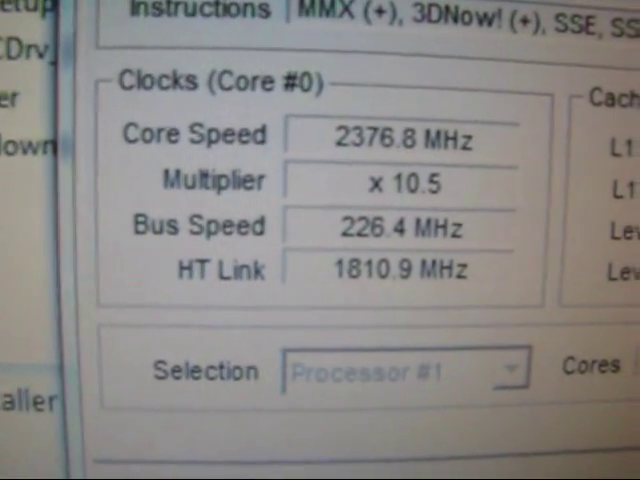
{"action": "left_click", "coordinate": [292, 62]}
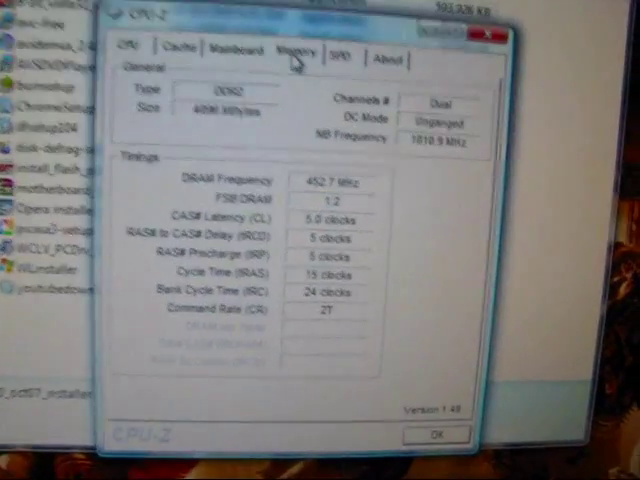